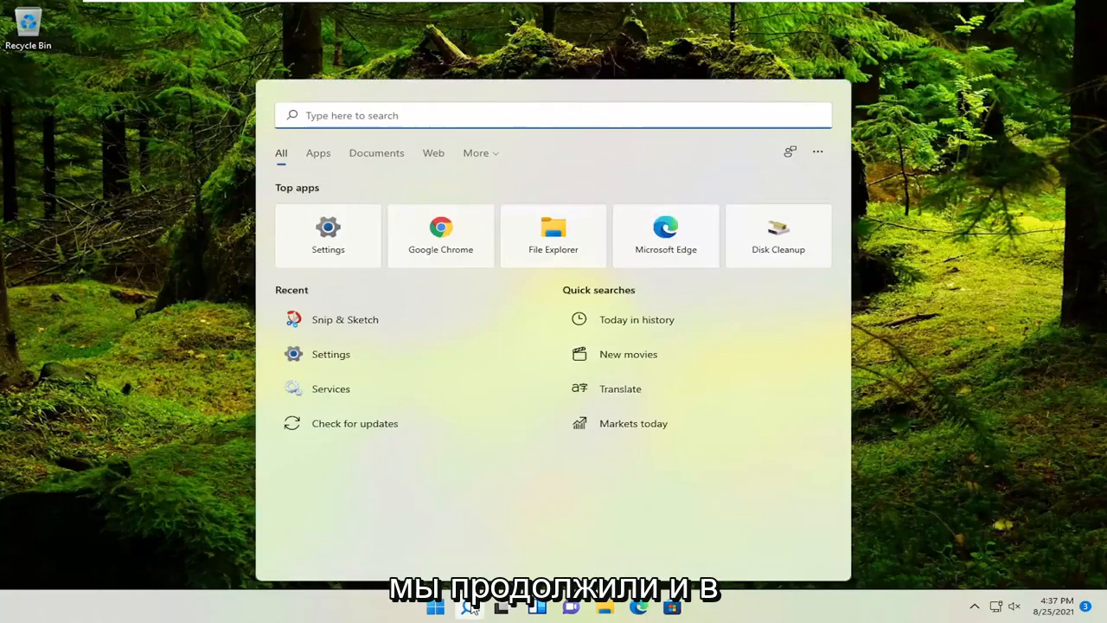
# Step: Search Windows for 'chrome' to locate the Google Chrome shortcut's file location
pyautogui.write('chrom')
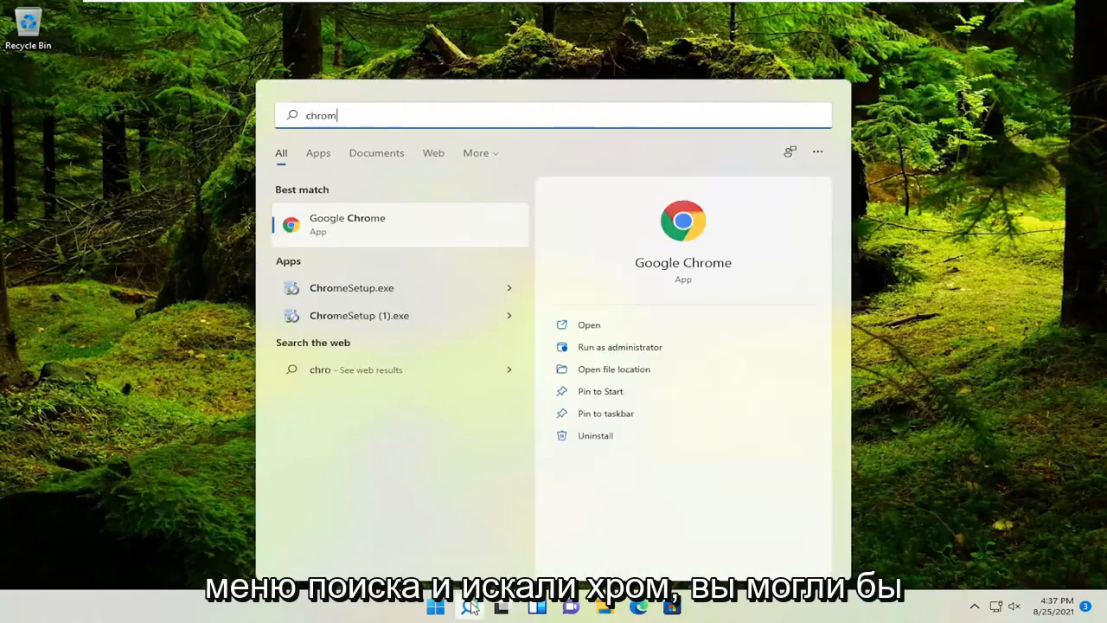
pyautogui.write('e')
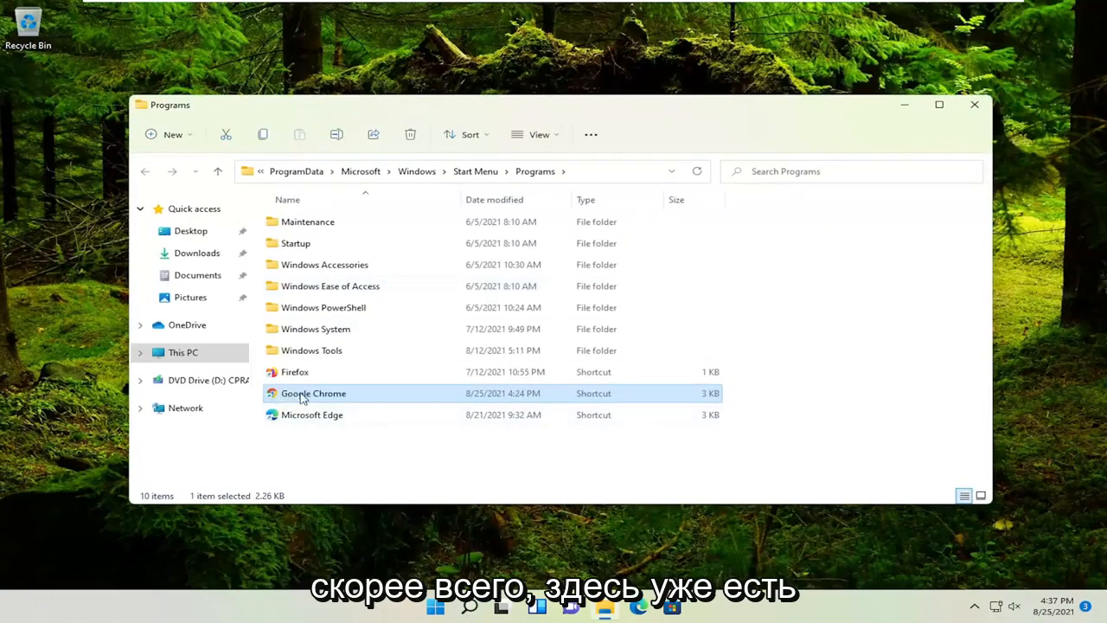
pyautogui.moveTo(290, 400)
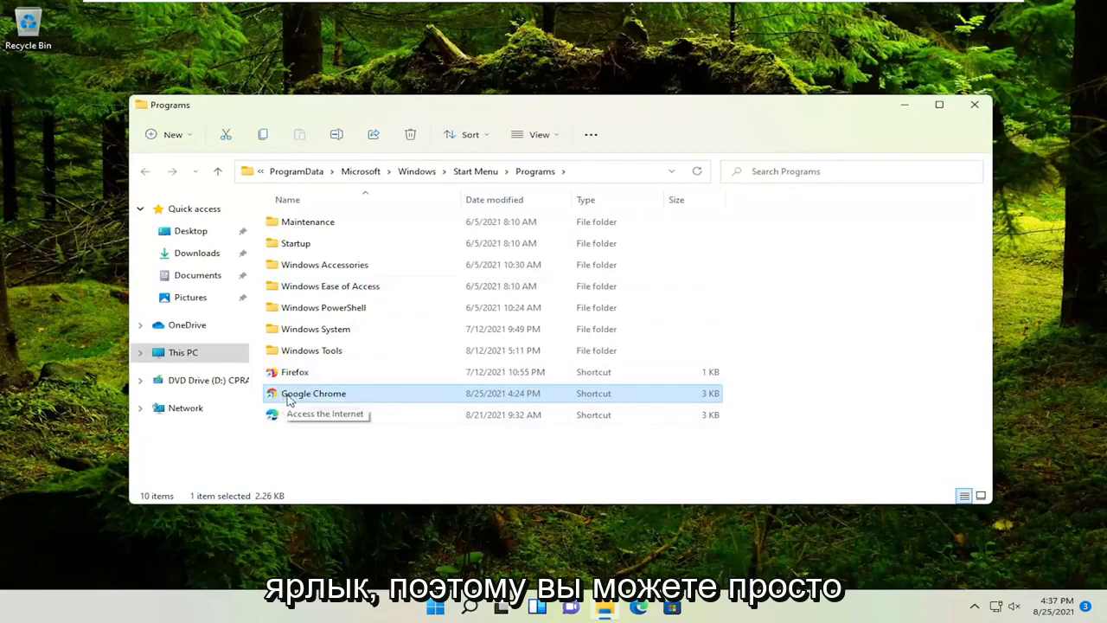
# Step: Copy the Google Chrome shortcut and minimize the Programs folder window
pyautogui.rightClick(313, 392)
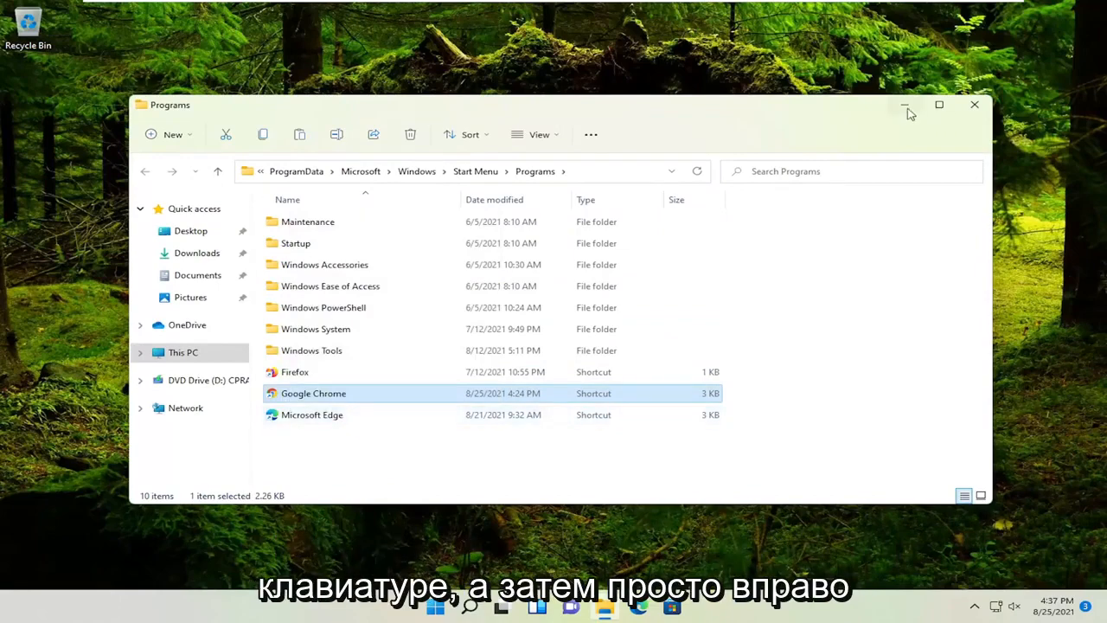
pyautogui.click(907, 105)
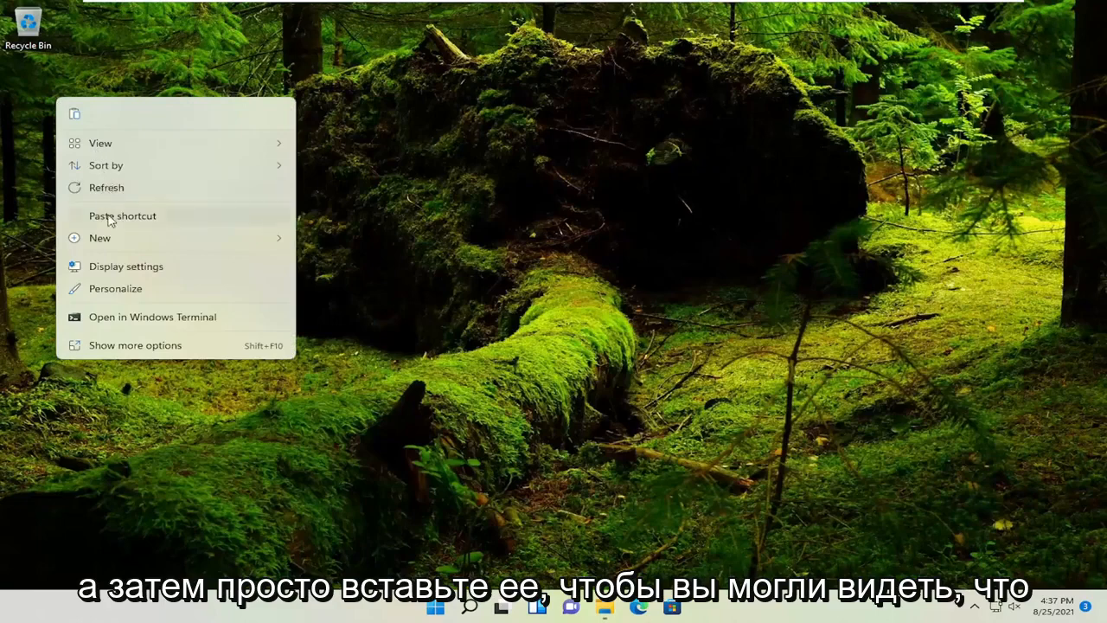
pyautogui.moveTo(134, 225)
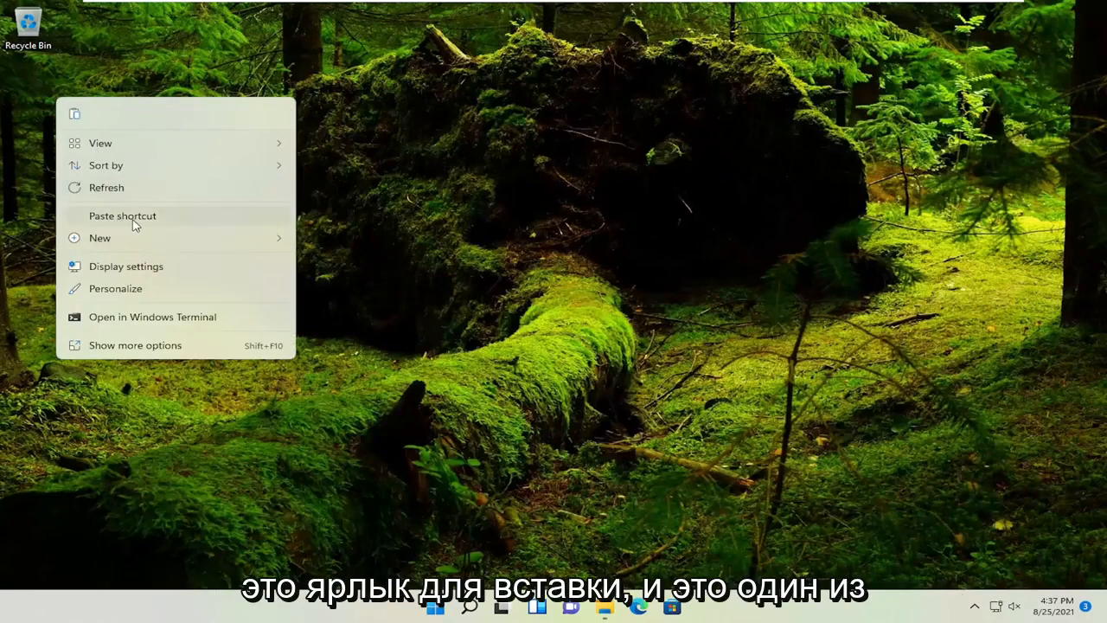
pyautogui.click(122, 216)
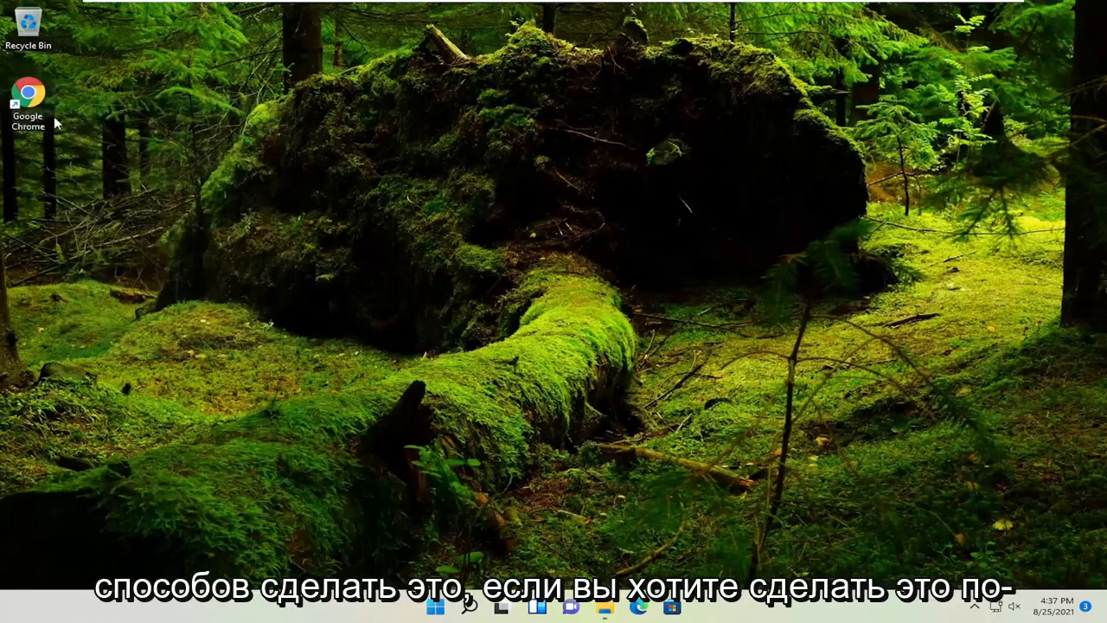
pyautogui.rightClick(268, 160)
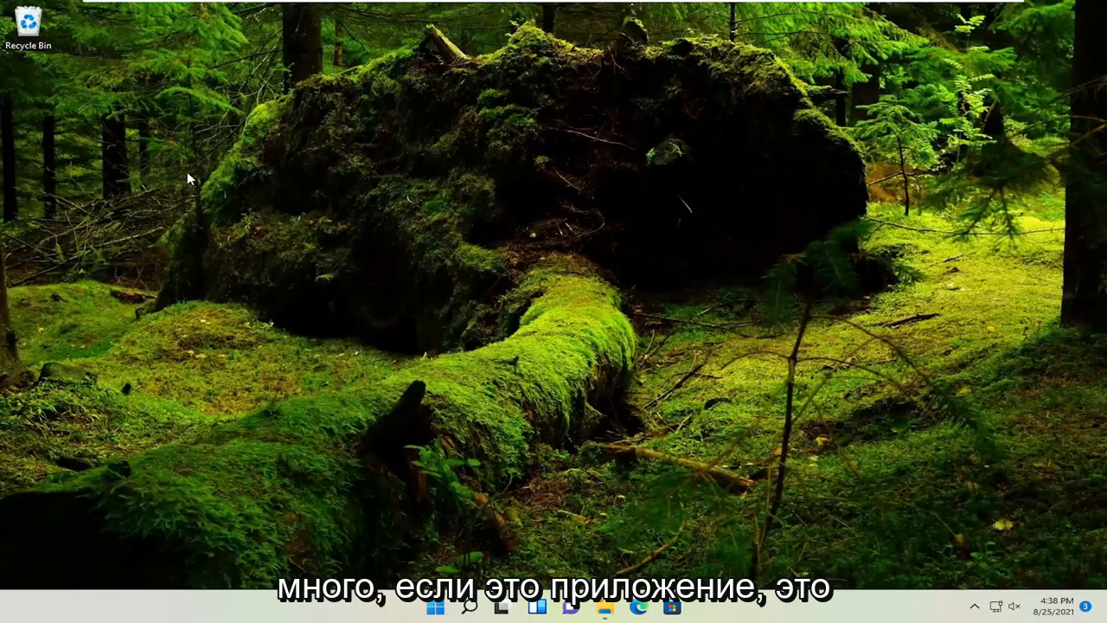
pyautogui.moveTo(200, 191)
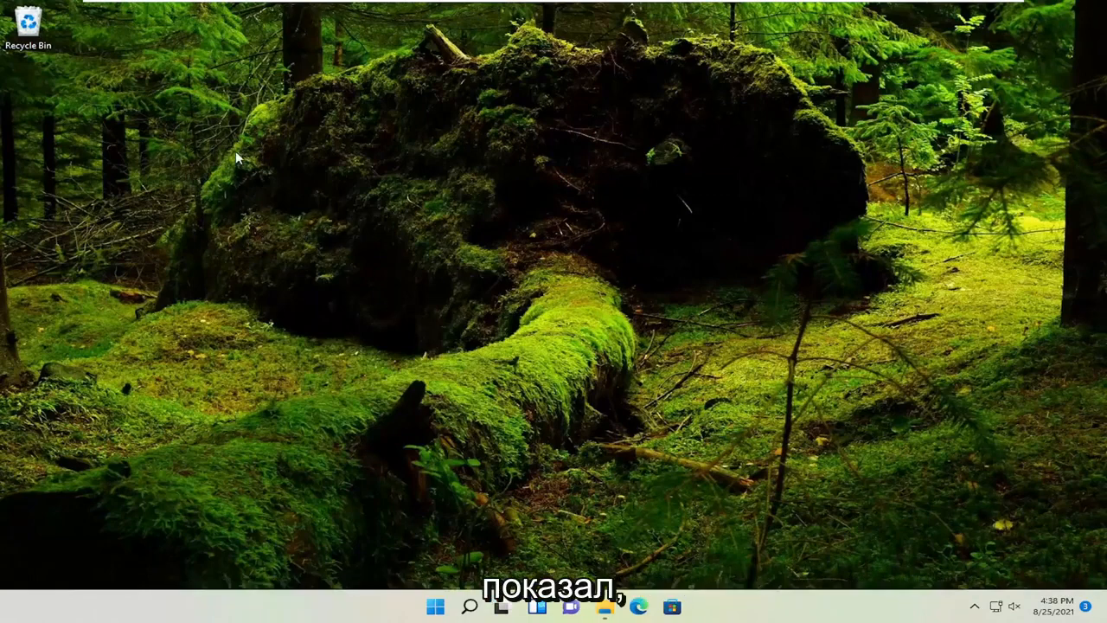
# Step: Start a New > Shortcut wizard on the desktop, then close it and the Programs window
pyautogui.rightClick(242, 147)
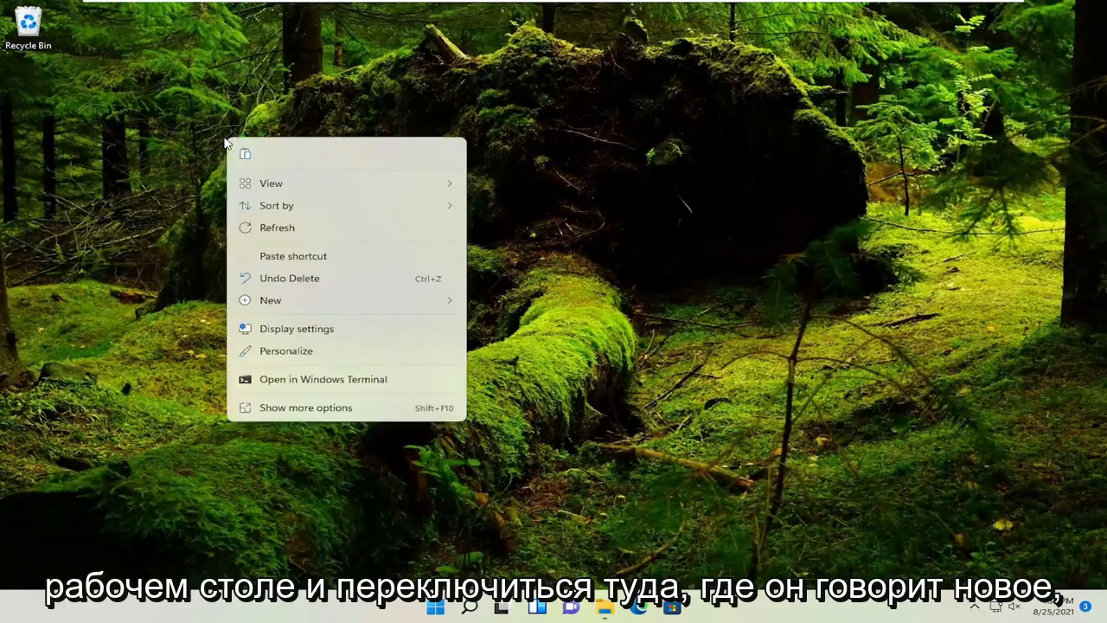
pyautogui.moveTo(311, 319)
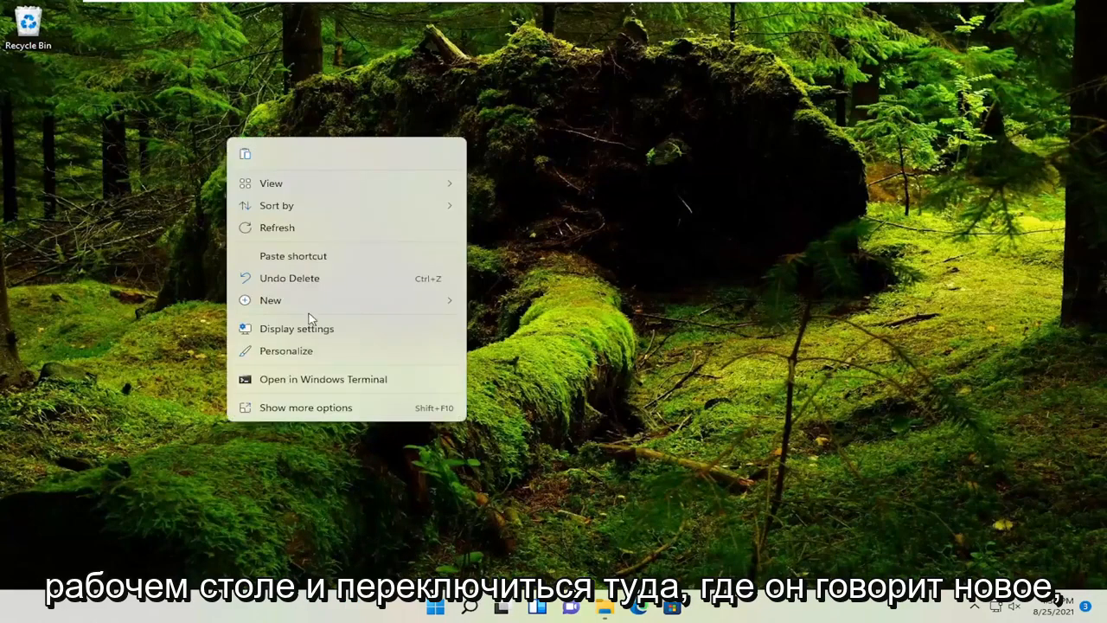
pyautogui.click(270, 300)
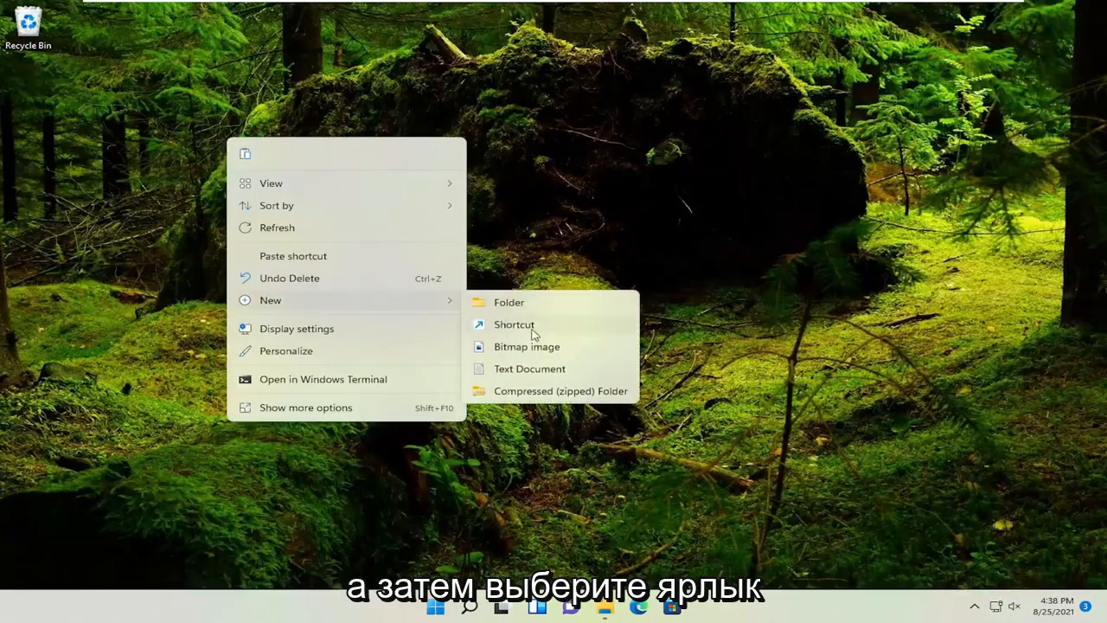
pyautogui.click(514, 324)
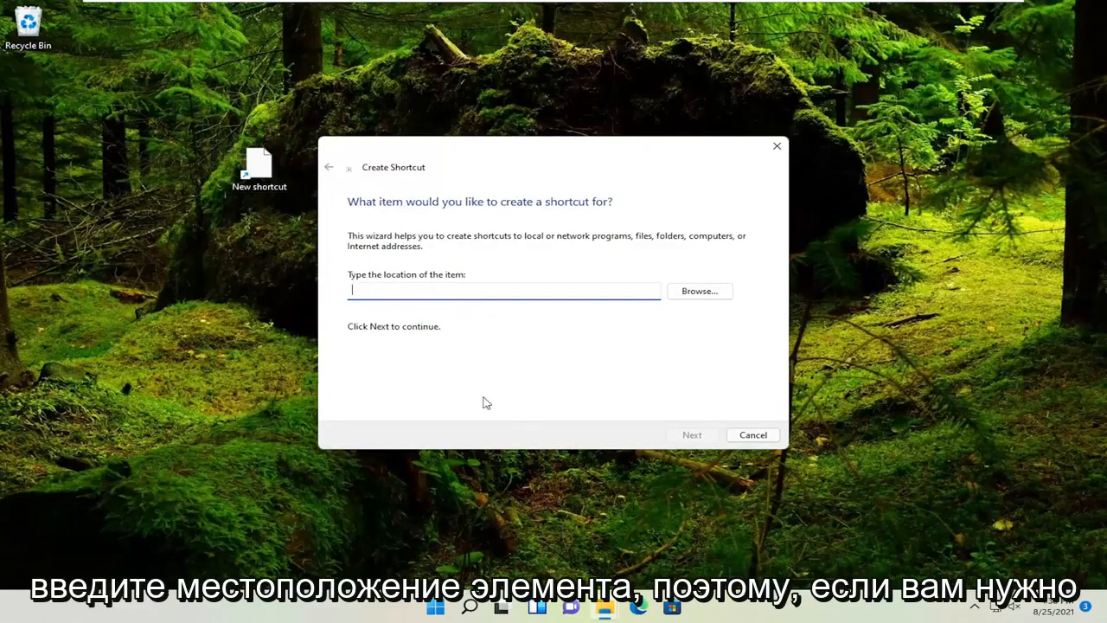
pyautogui.moveTo(501, 606)
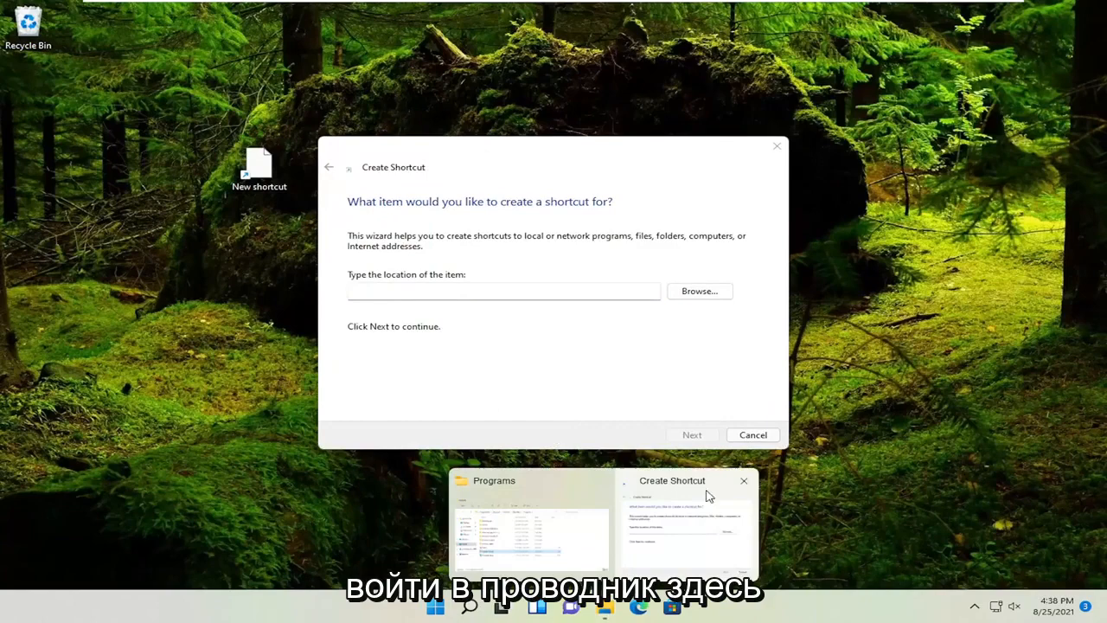
pyautogui.click(529, 519)
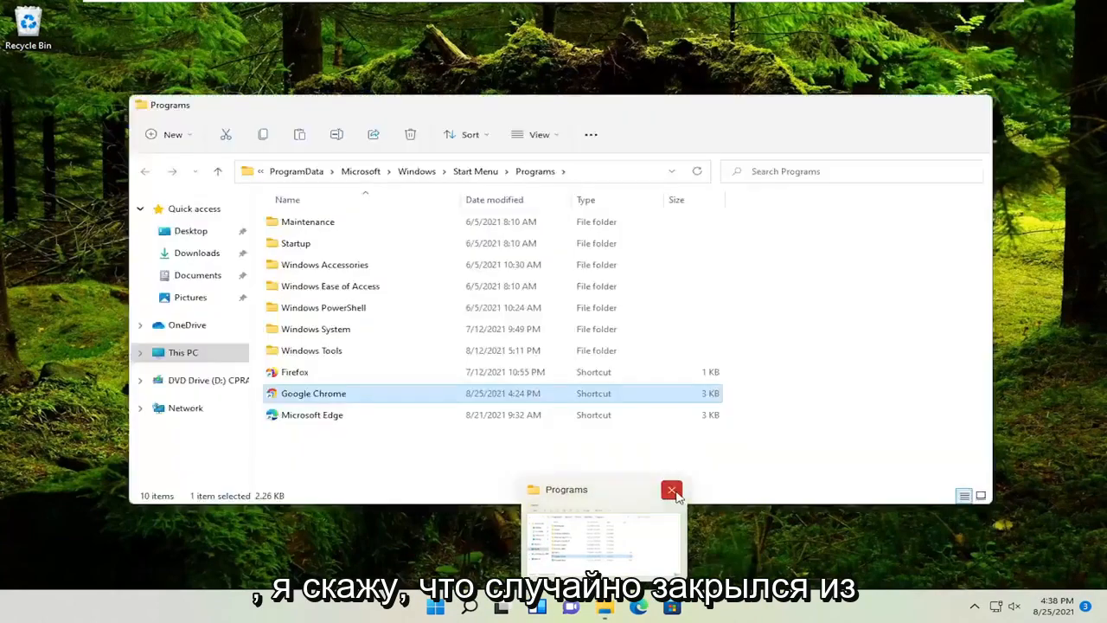
pyautogui.click(672, 490)
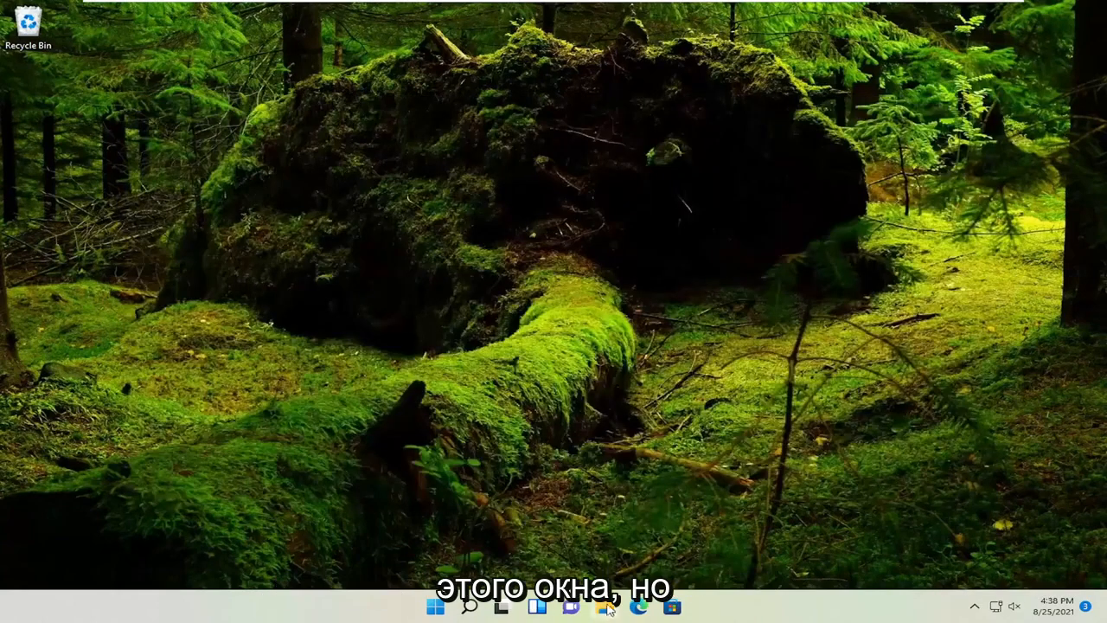
# Step: Launch File Explorer by searching 'file Explorer' in Windows Search
pyautogui.click(468, 605)
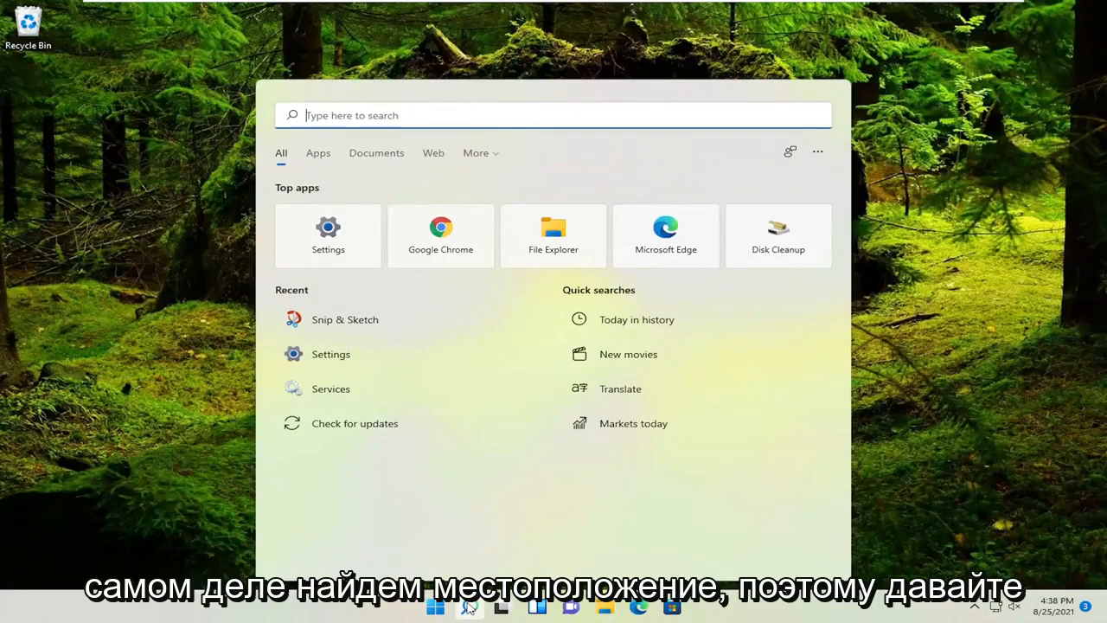
pyautogui.write('file Explorer')
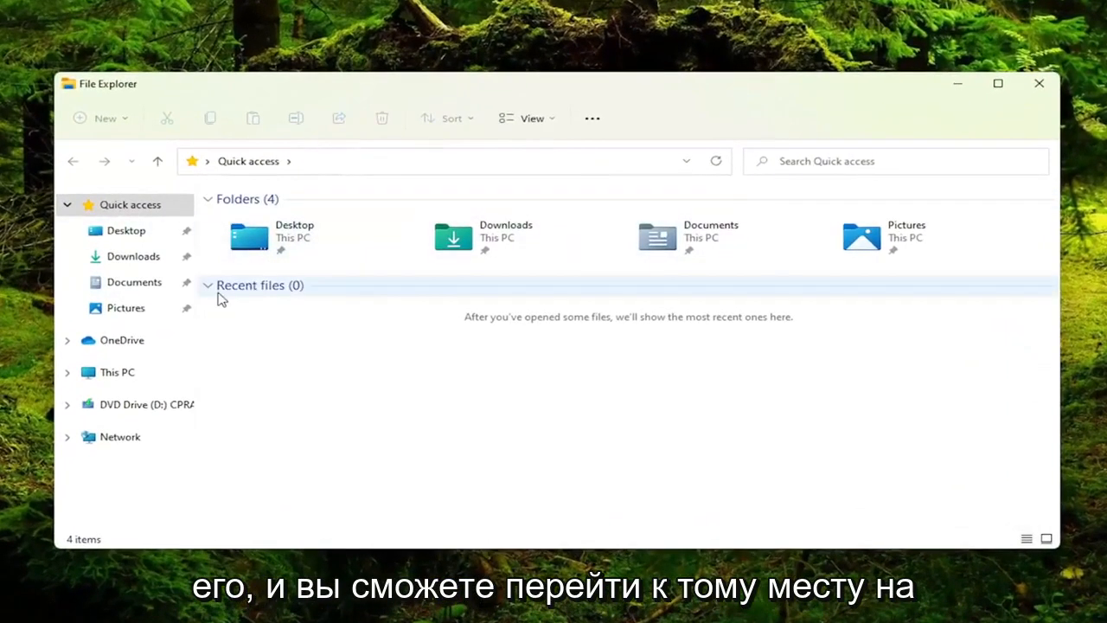
pyautogui.moveTo(116, 372)
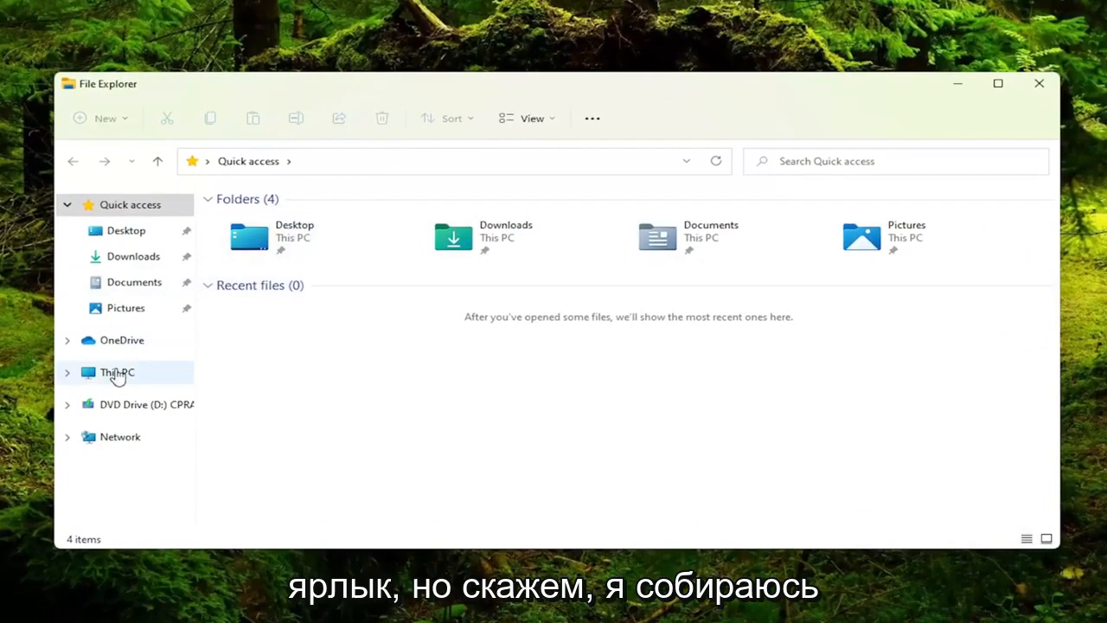
# Step: Browse This PC > Local Disk (C:) > Program Files (x86) > Windows Defender and select MpCmdRun
pyautogui.click(117, 372)
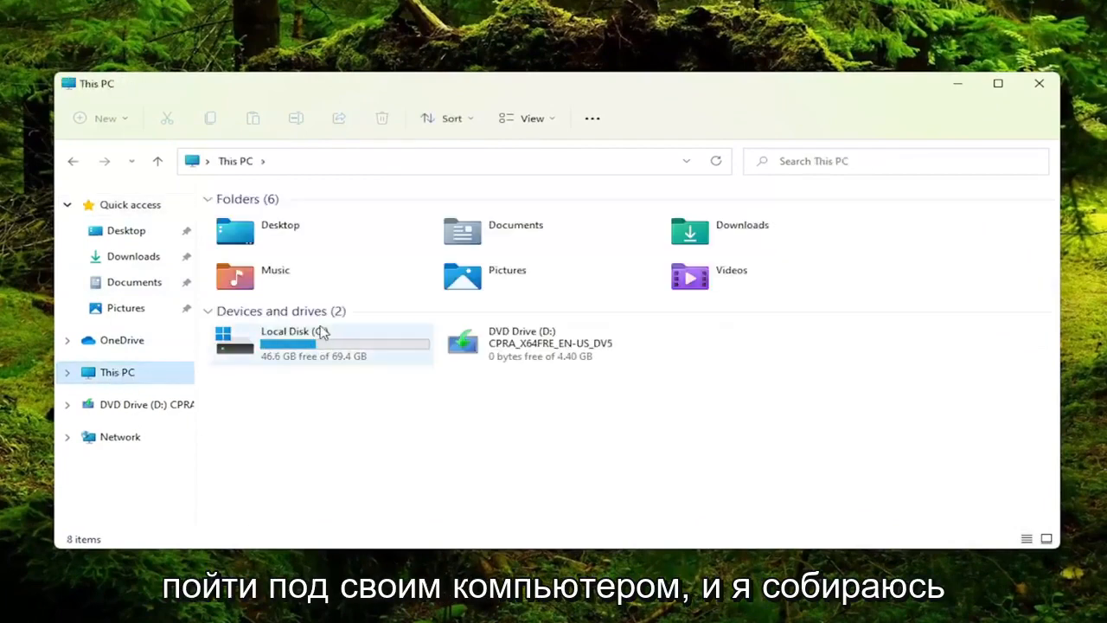
pyautogui.moveTo(307, 350)
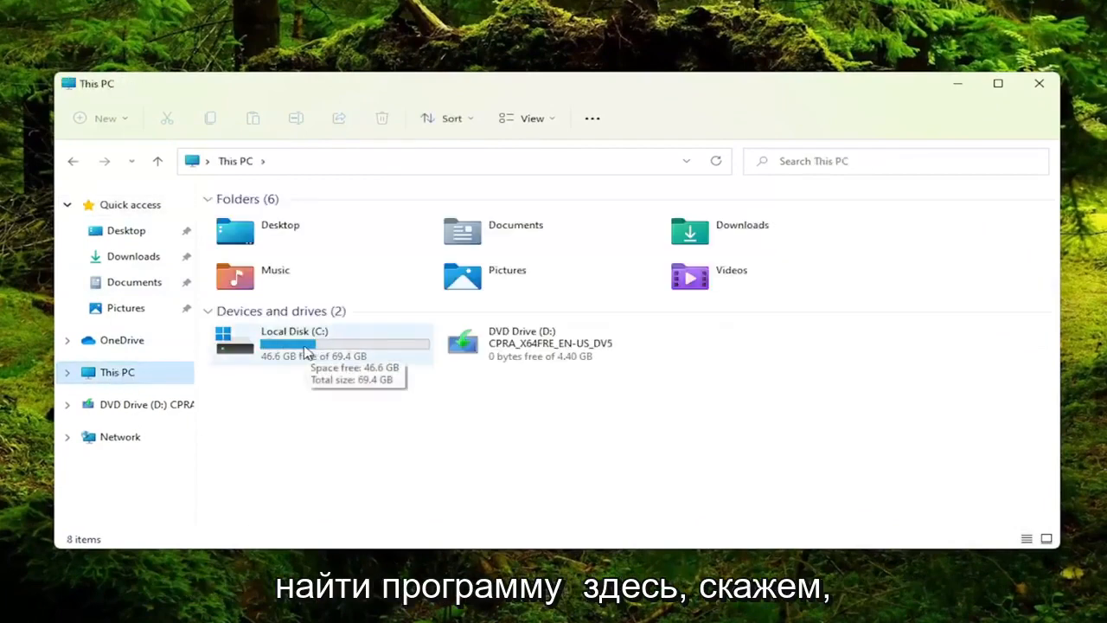
pyautogui.doubleClick(295, 343)
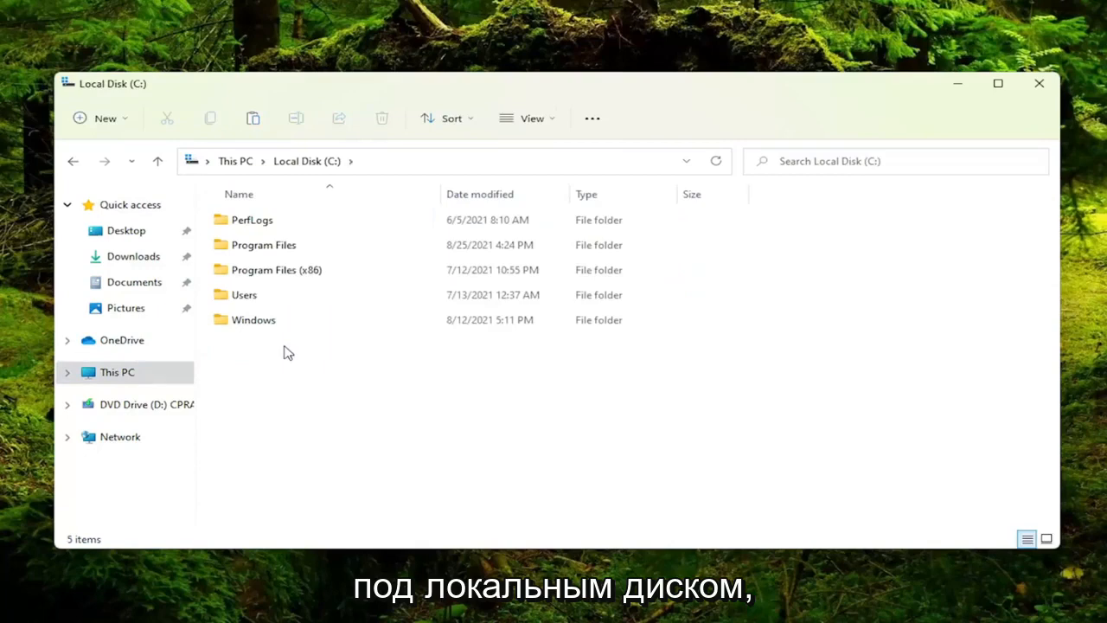
pyautogui.doubleClick(275, 269)
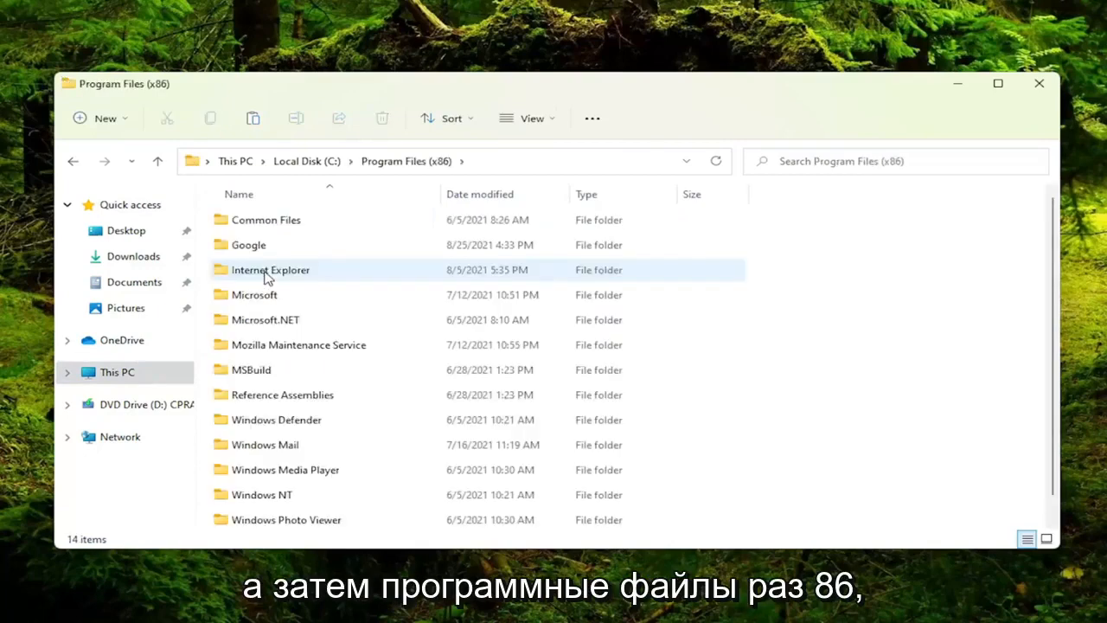
pyautogui.moveTo(257, 288)
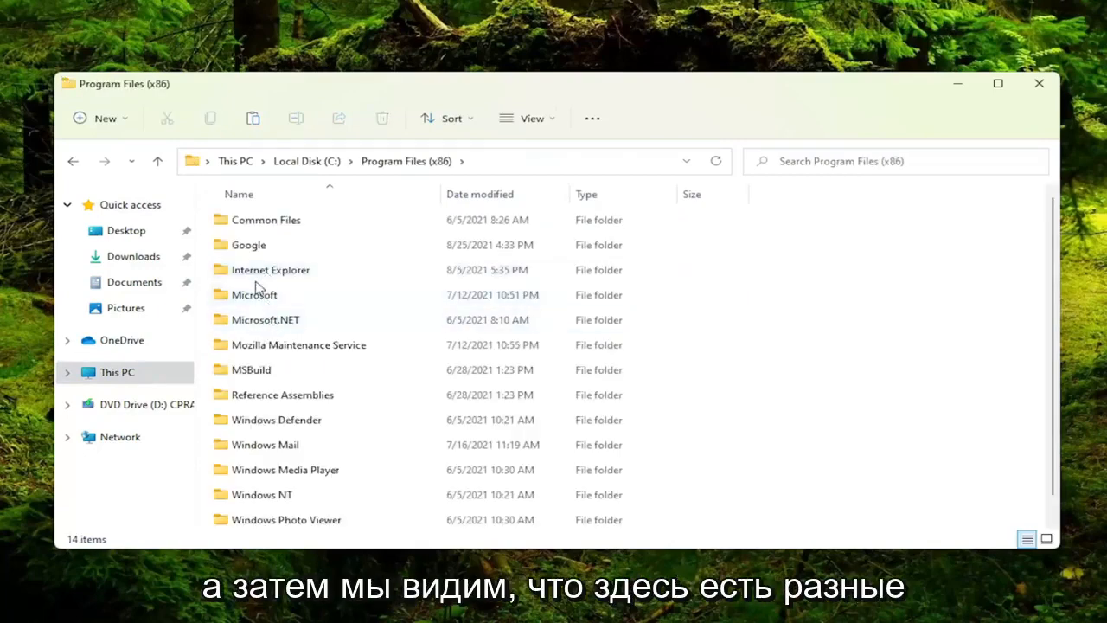
pyautogui.doubleClick(270, 269)
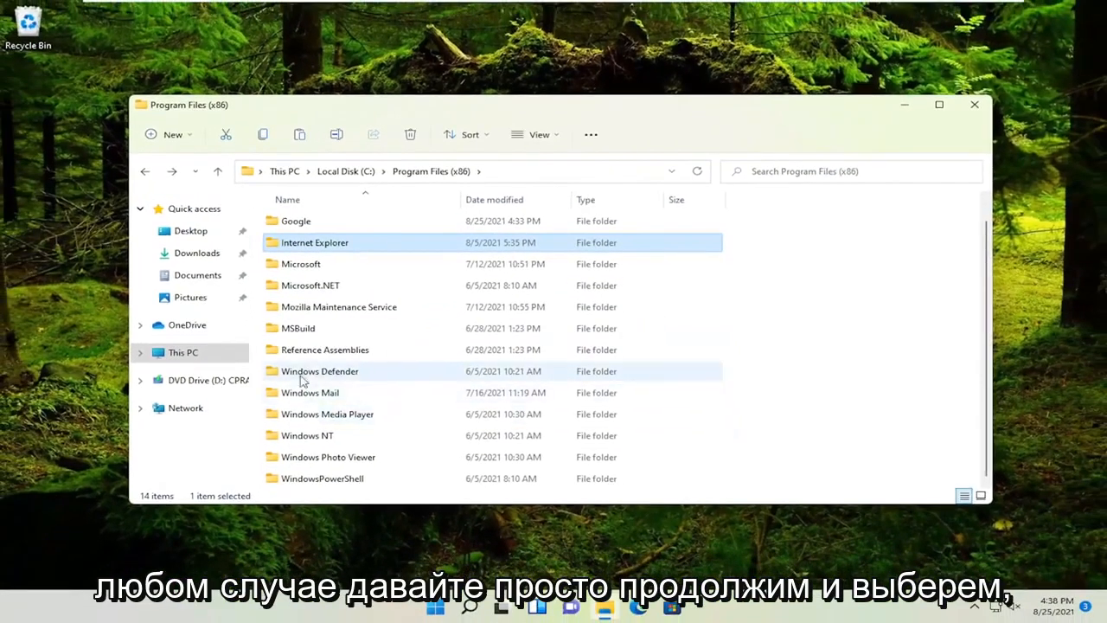
pyautogui.doubleClick(319, 371)
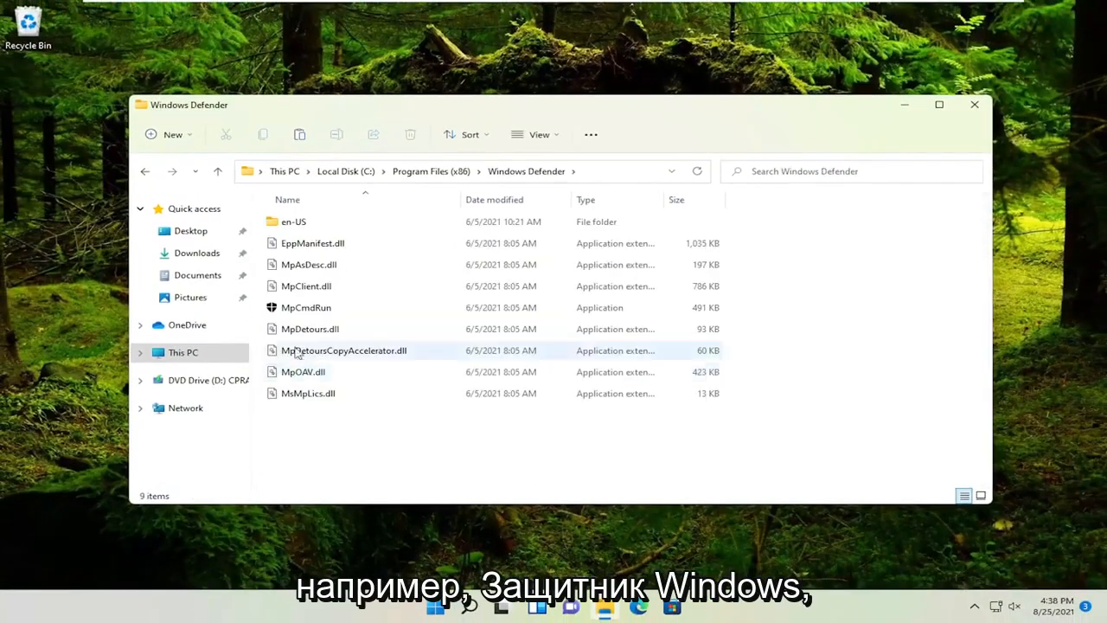
pyautogui.click(307, 307)
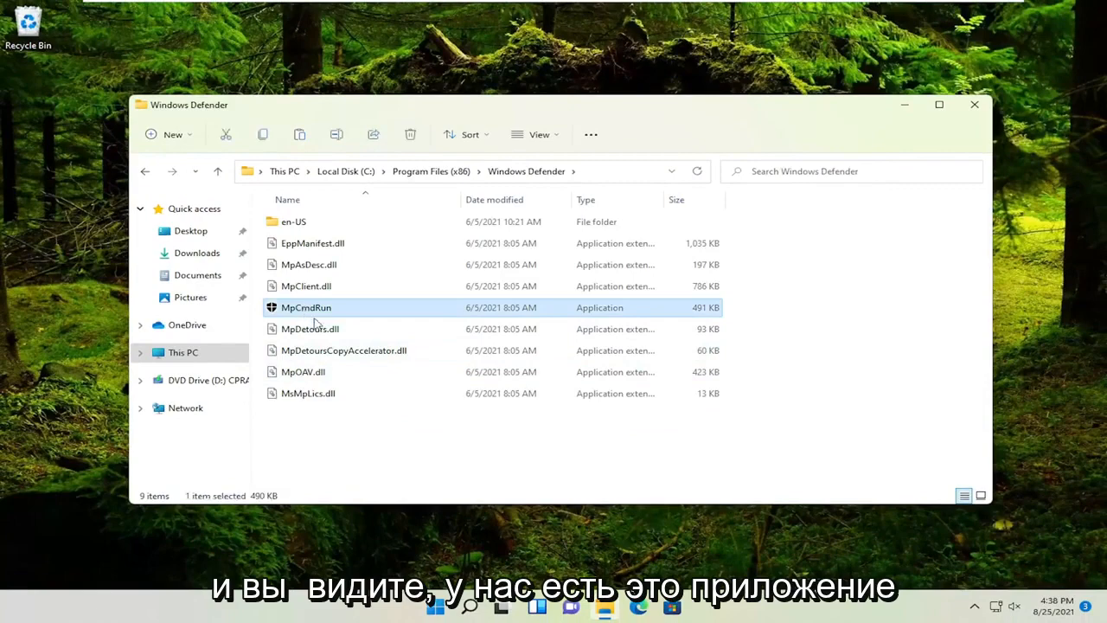
# Step: Copy the MpCmdRun application's full path using Copy as path
pyautogui.rightClick(307, 307)
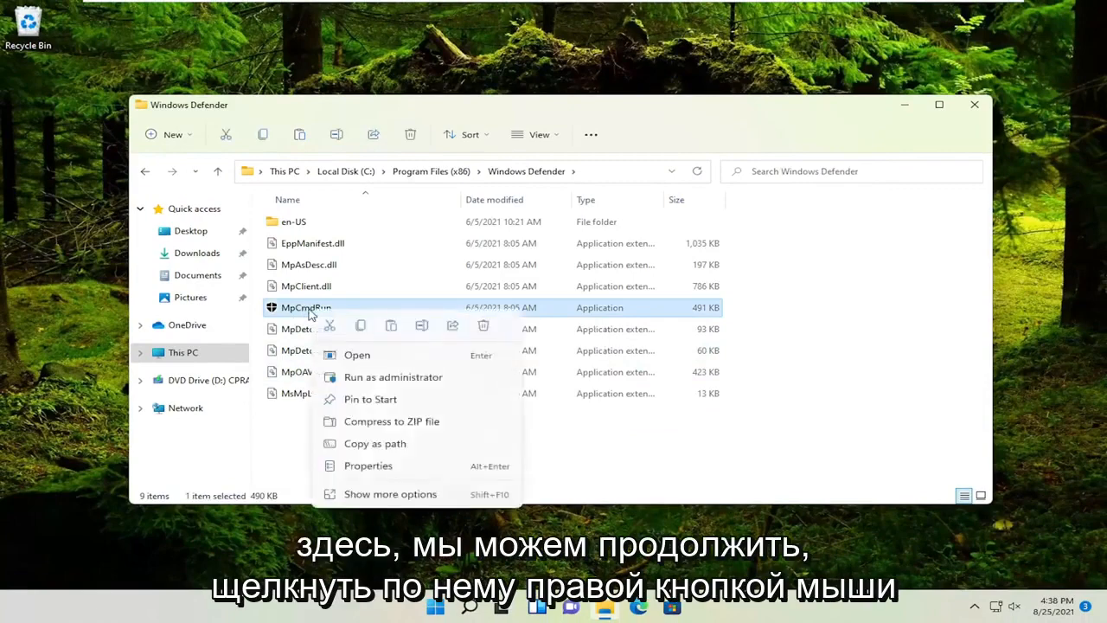
pyautogui.moveTo(398, 462)
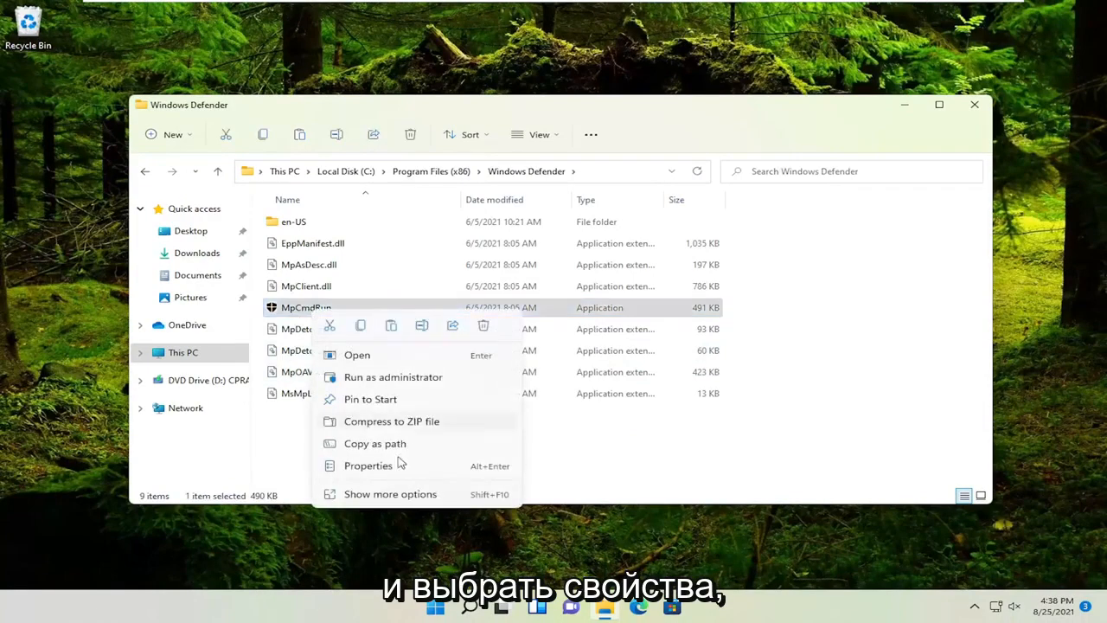
pyautogui.click(367, 465)
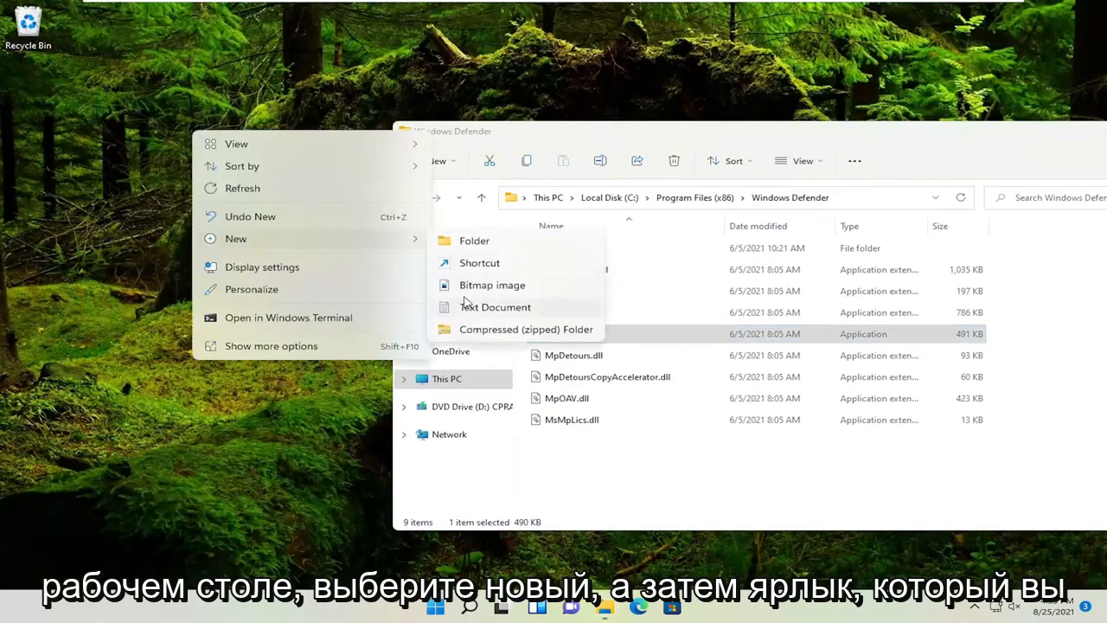
# Step: Create a new desktop shortcut using the pasted MpCmdRun path as its target
pyautogui.click(478, 262)
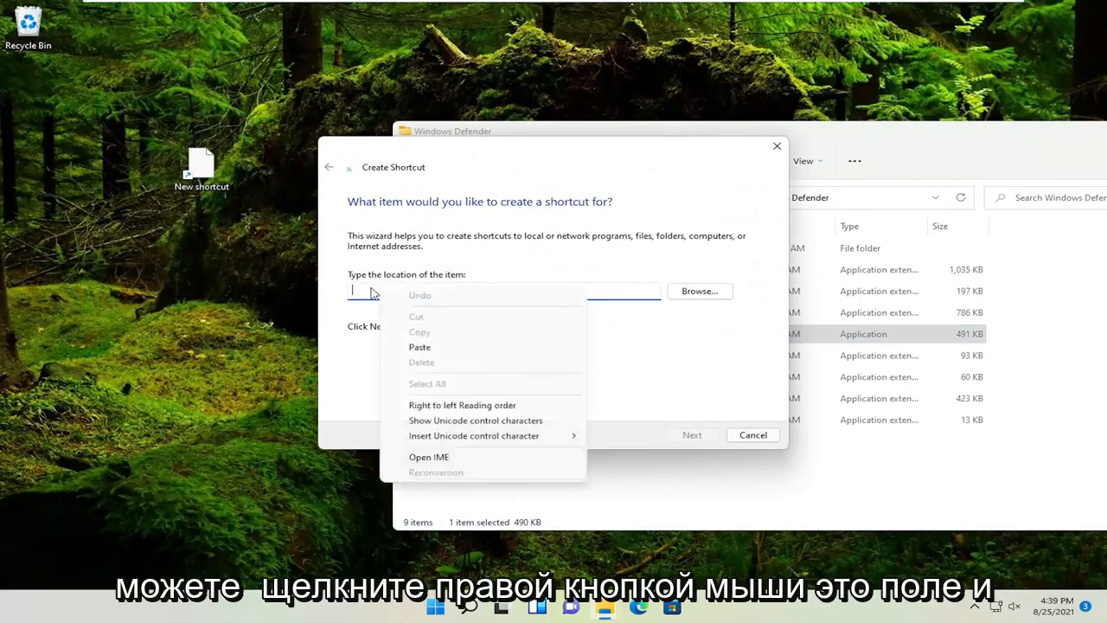
pyautogui.click(419, 347)
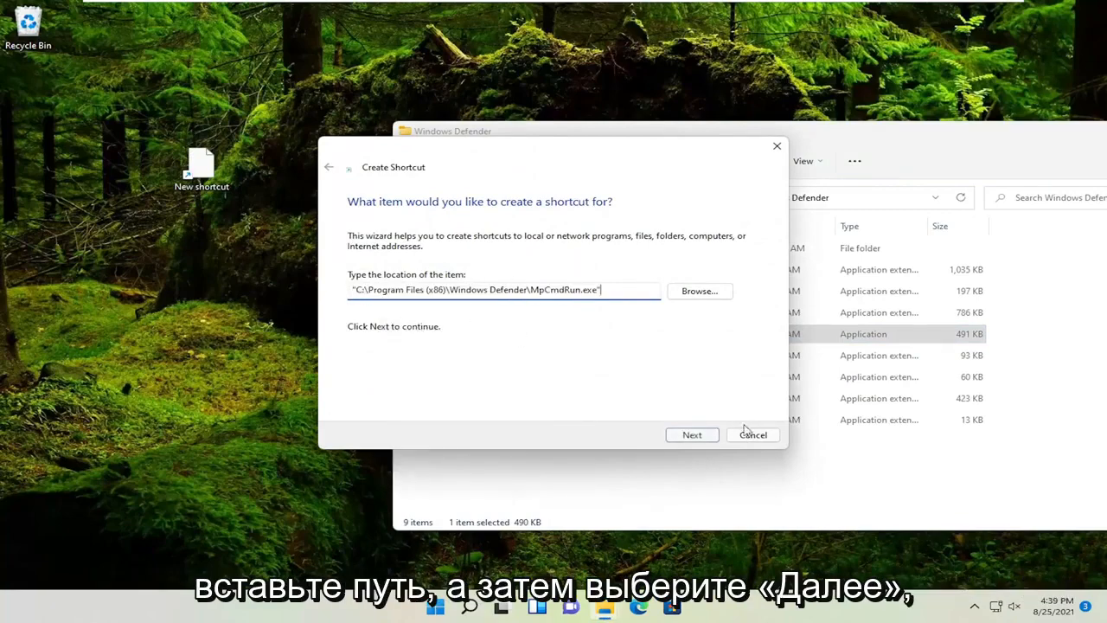
pyautogui.click(692, 435)
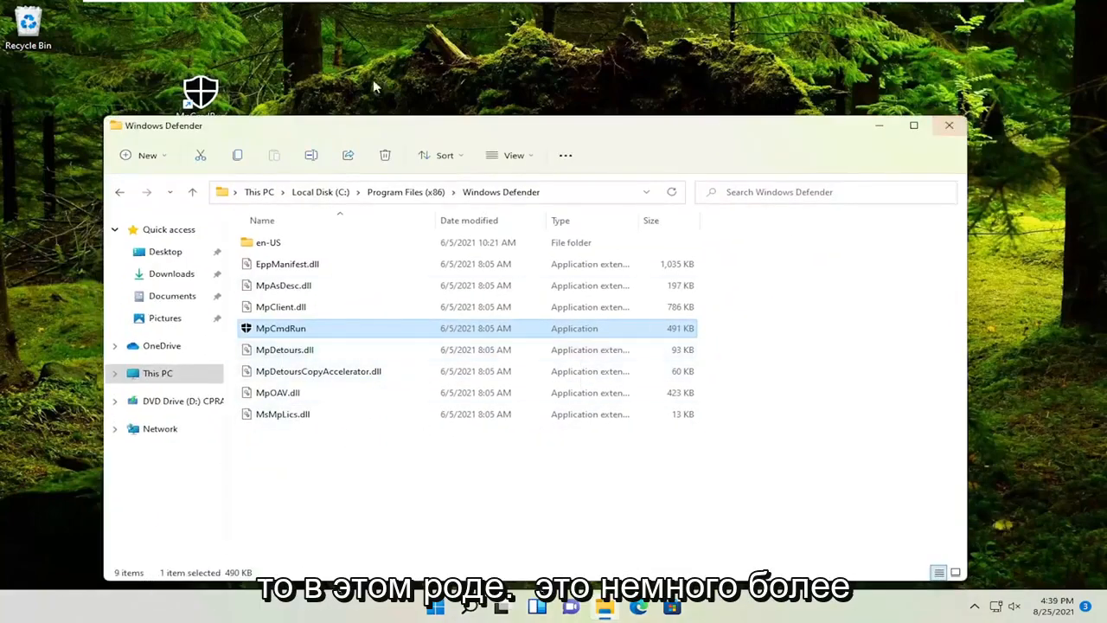
# Step: Close File Explorer to reveal the desktop with the MpCmdRun shortcut
pyautogui.click(949, 125)
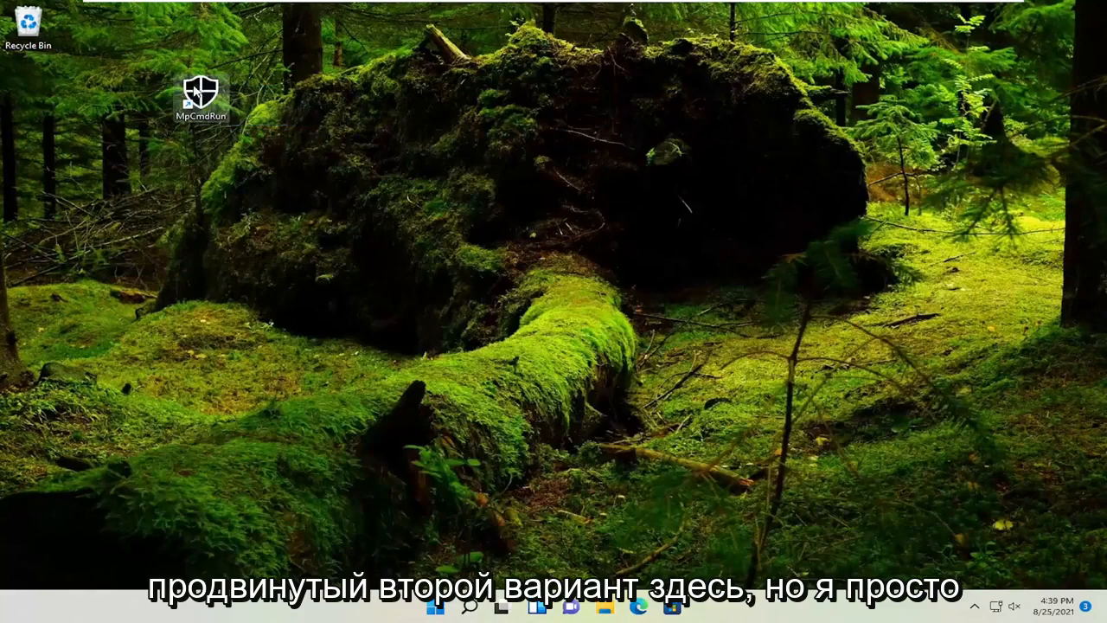